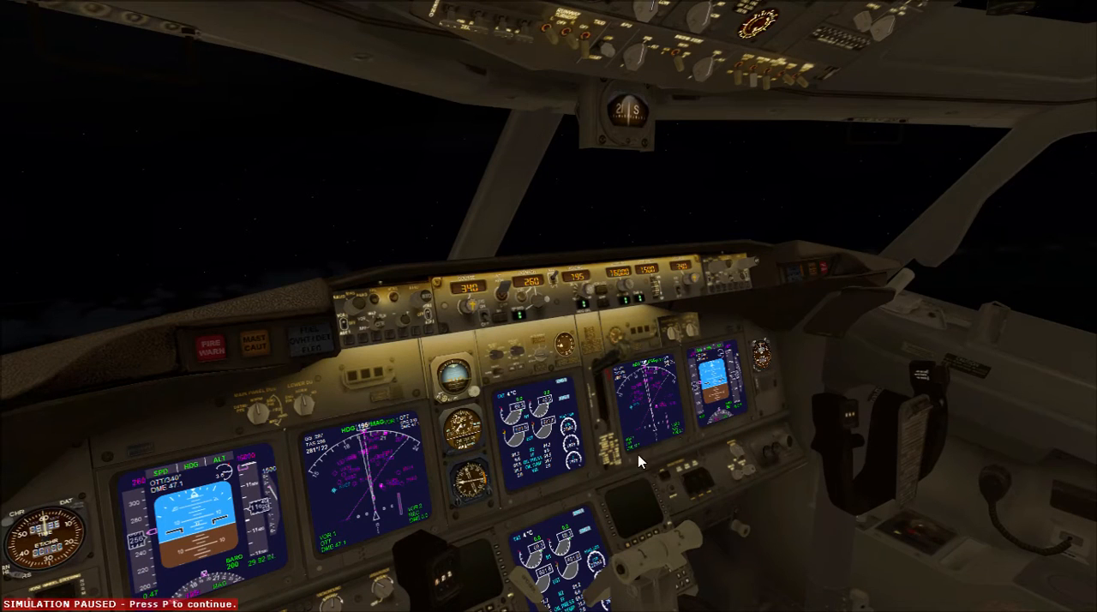
mouse_move(662, 488)
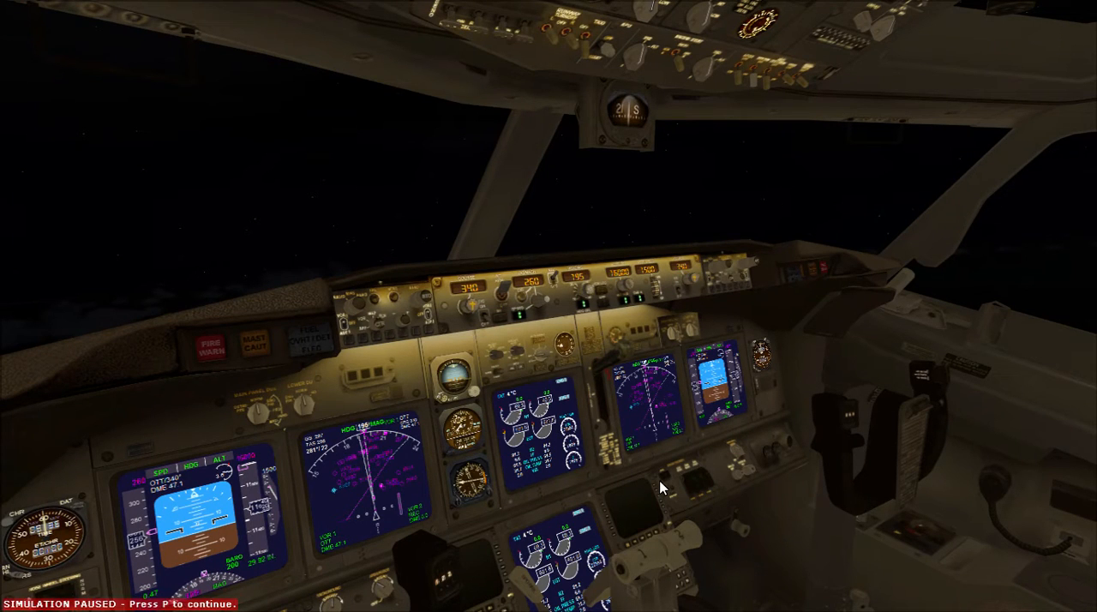
mouse_move(1033, 44)
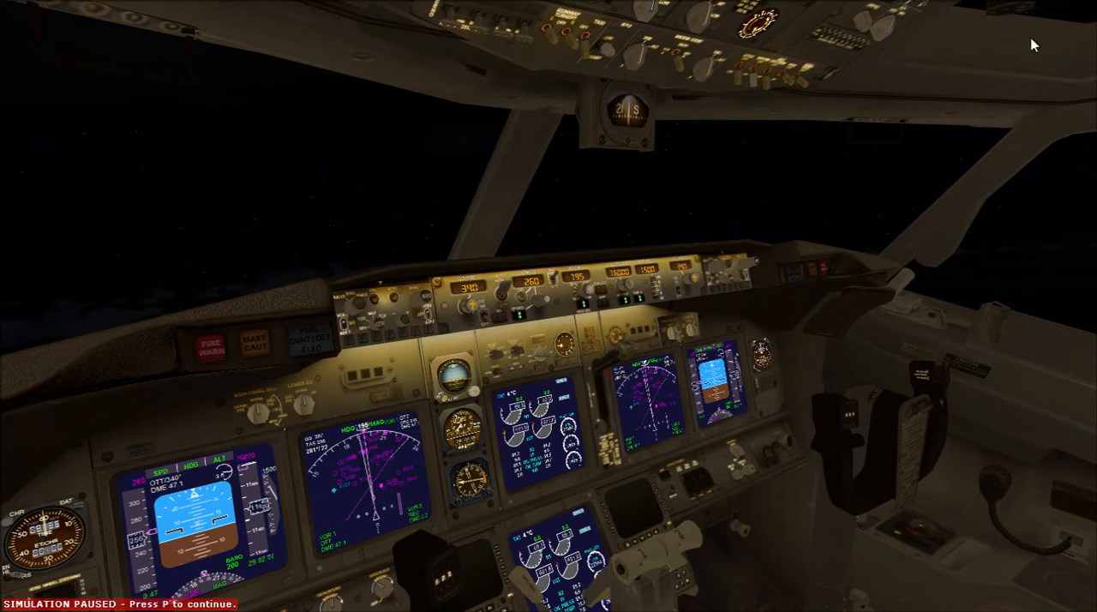
mouse_move(1059, 117)
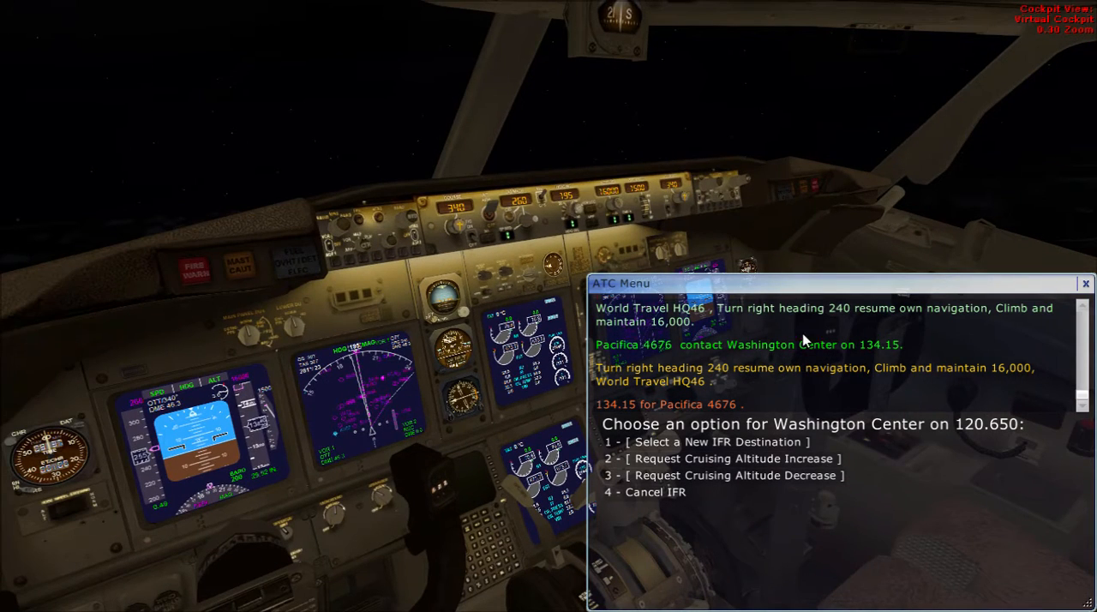
mouse_move(589, 220)
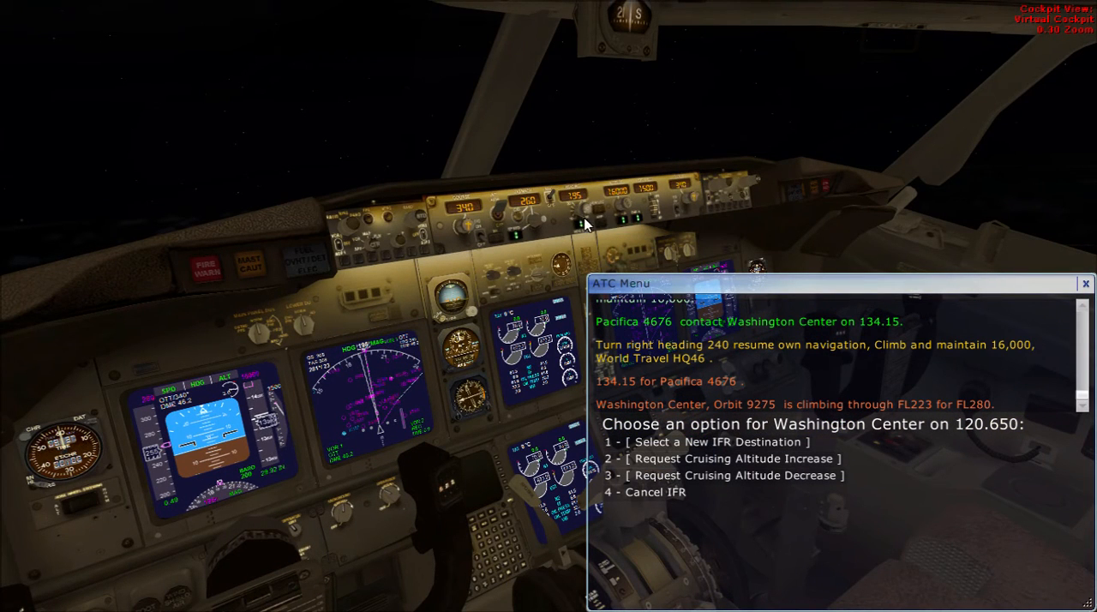
mouse_move(599, 219)
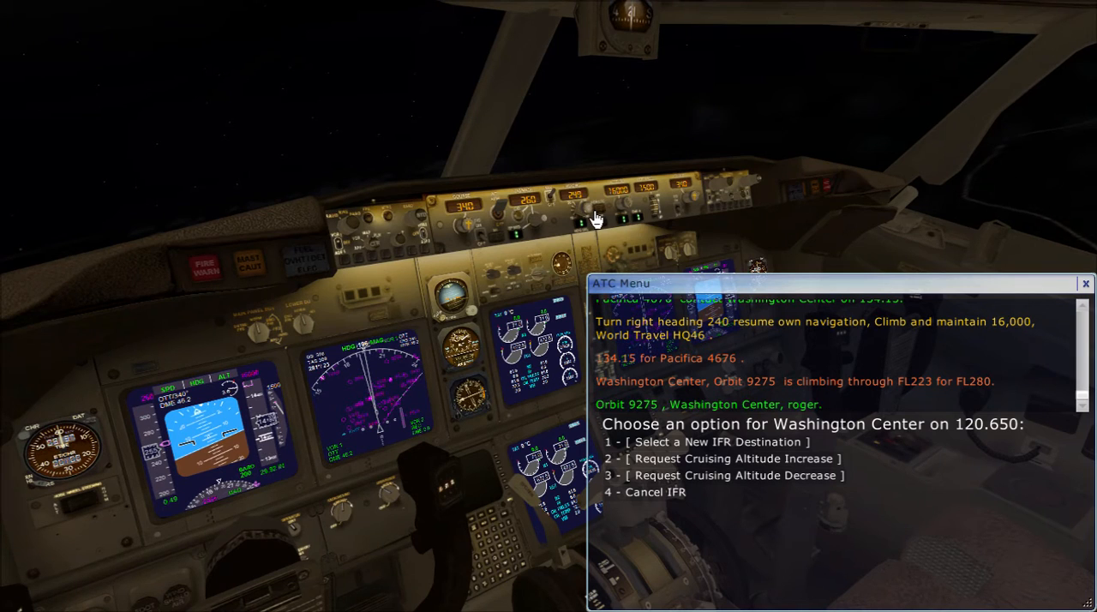
mouse_move(596, 214)
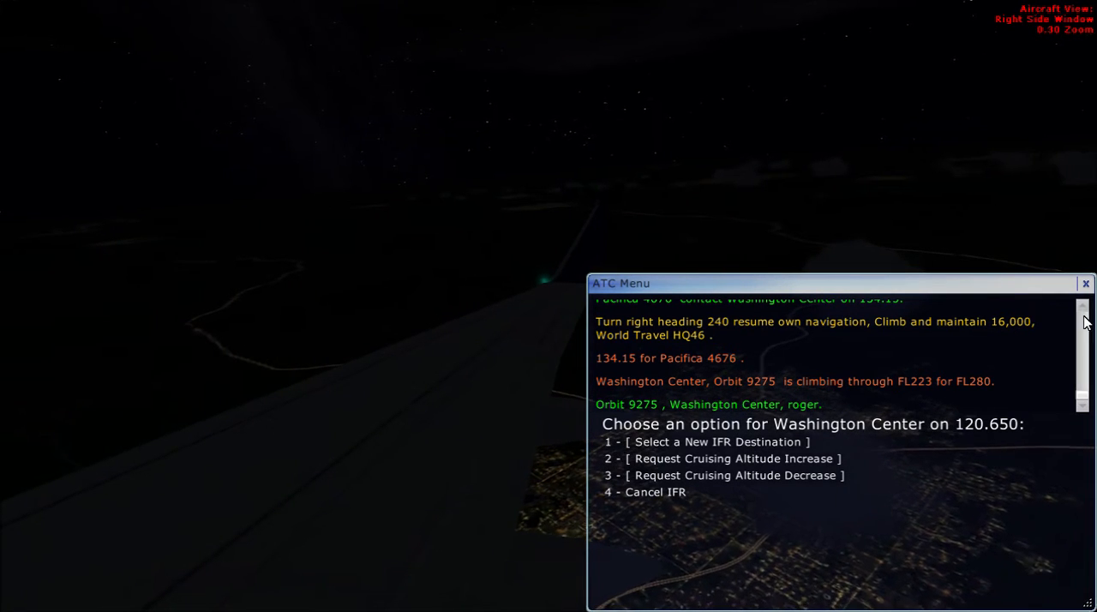
- Switch to the right side window view showing the wing over the city lights
left_click(1084, 283)
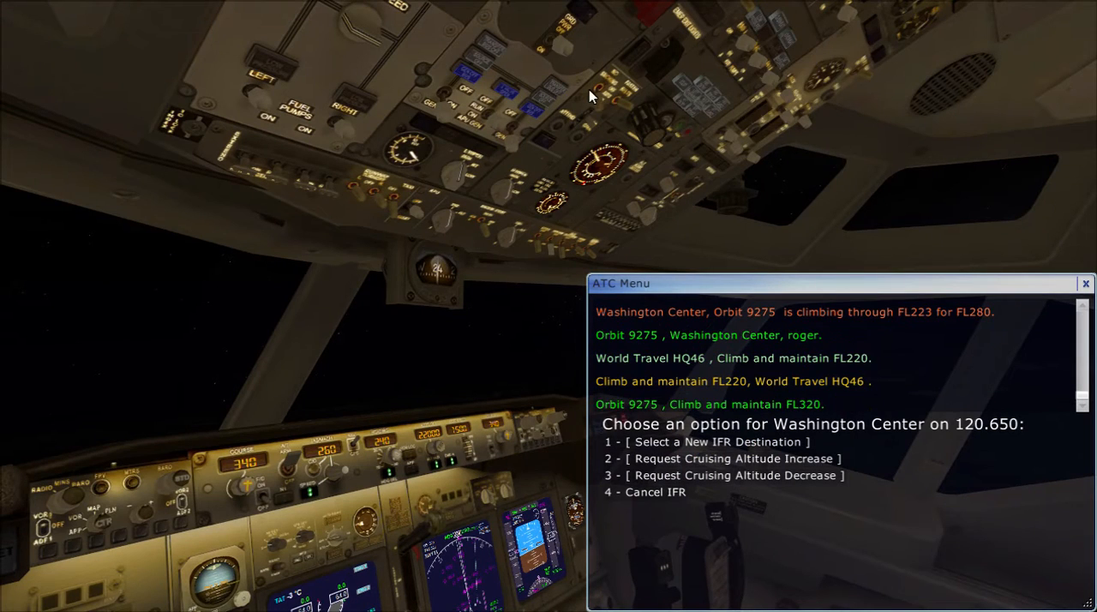
mouse_move(630, 93)
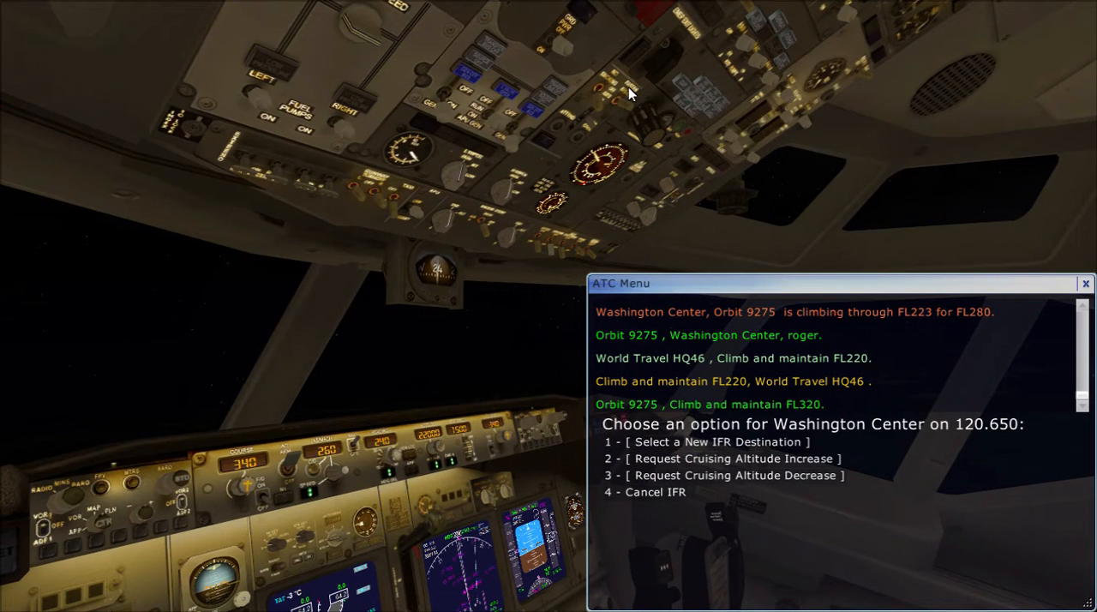
mouse_move(363, 185)
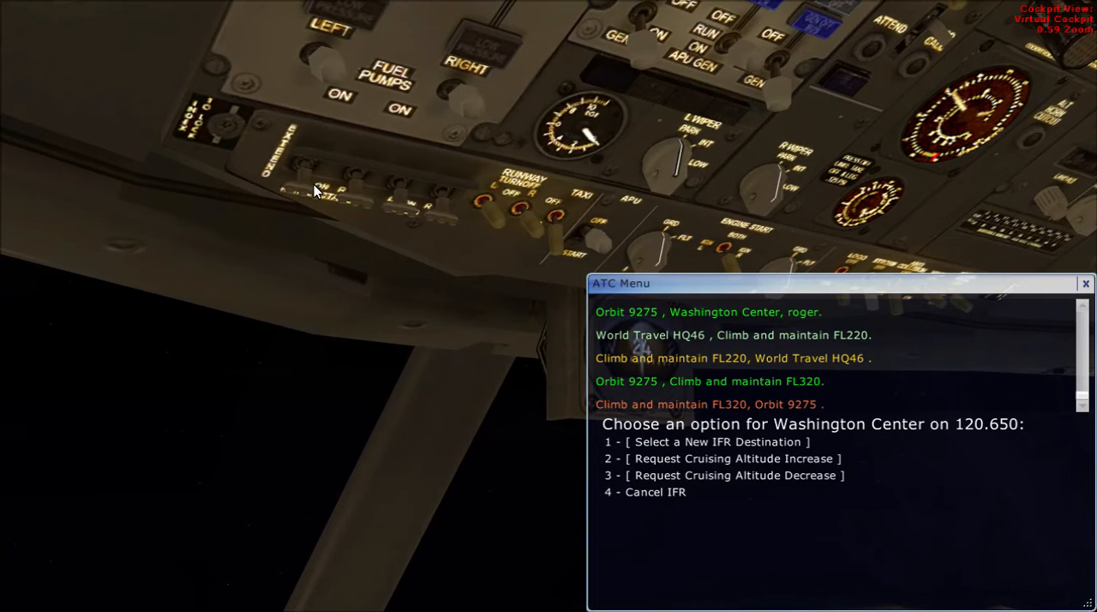
mouse_move(363, 206)
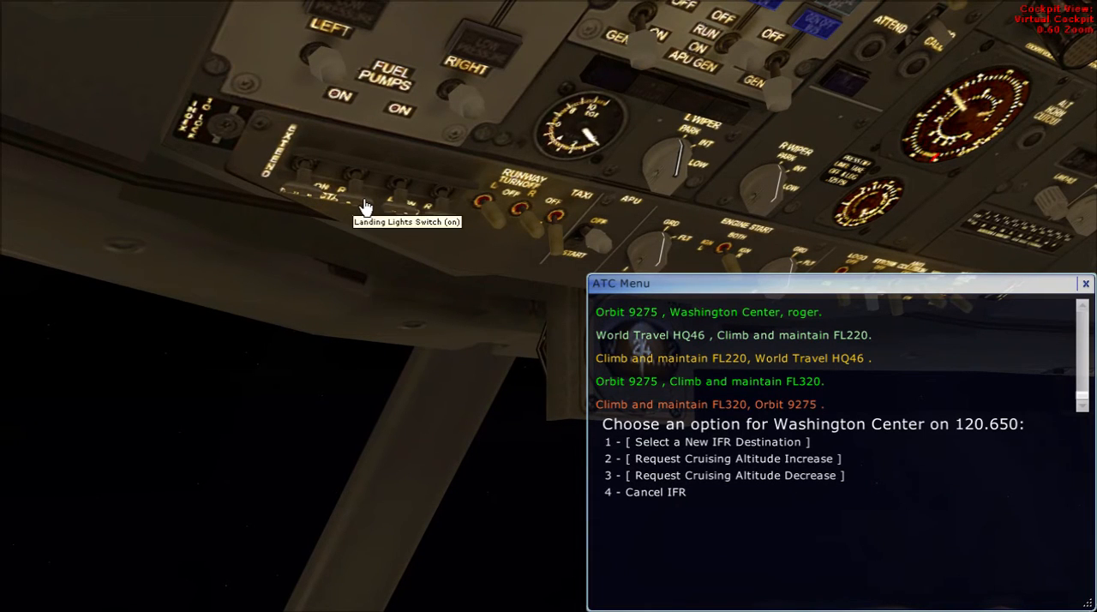
mouse_move(463, 226)
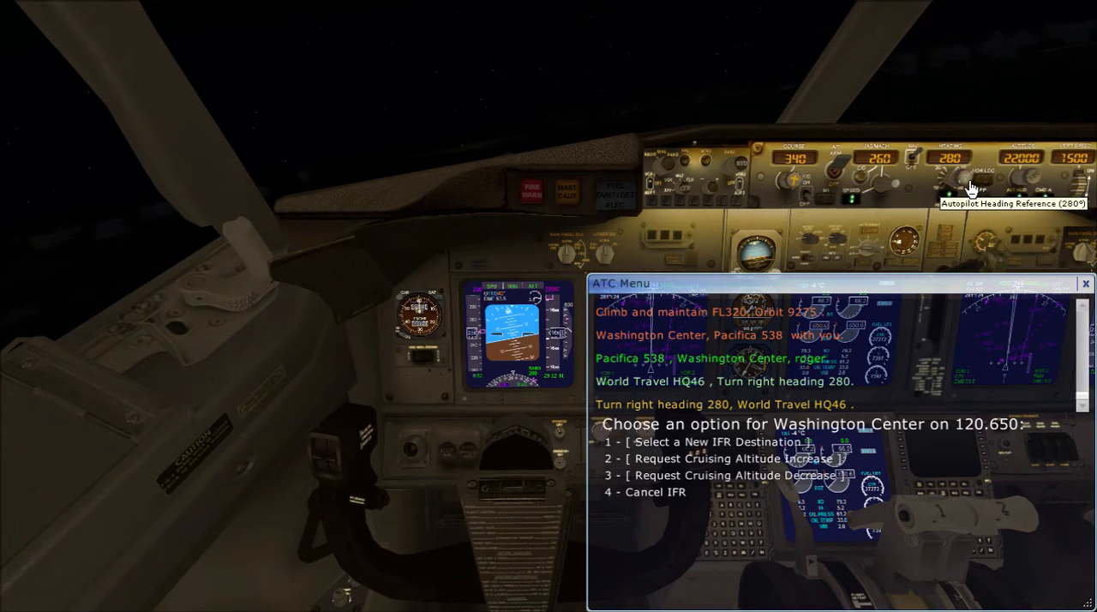
mouse_move(956, 185)
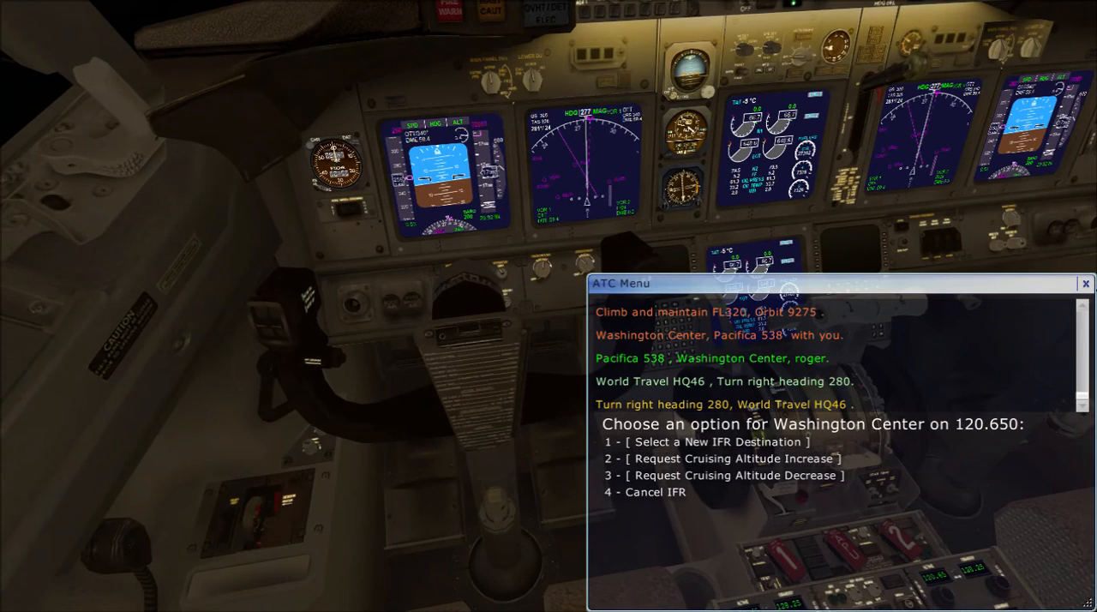
- Acknowledge the 'turn right heading 280' call and set autopilot HDG to 280
left_click(1085, 282)
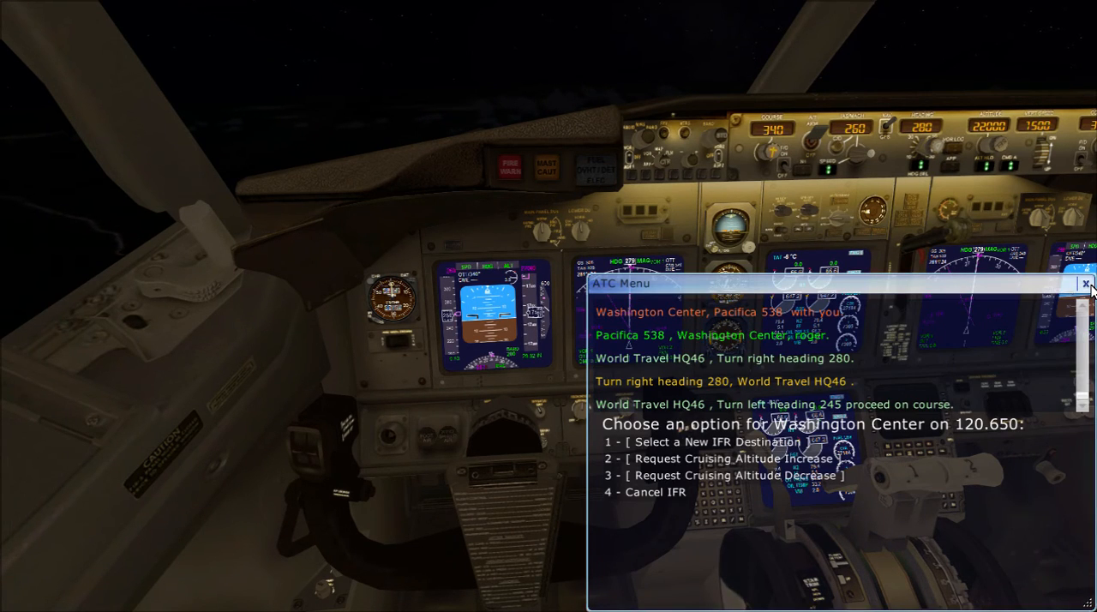
mouse_move(888, 163)
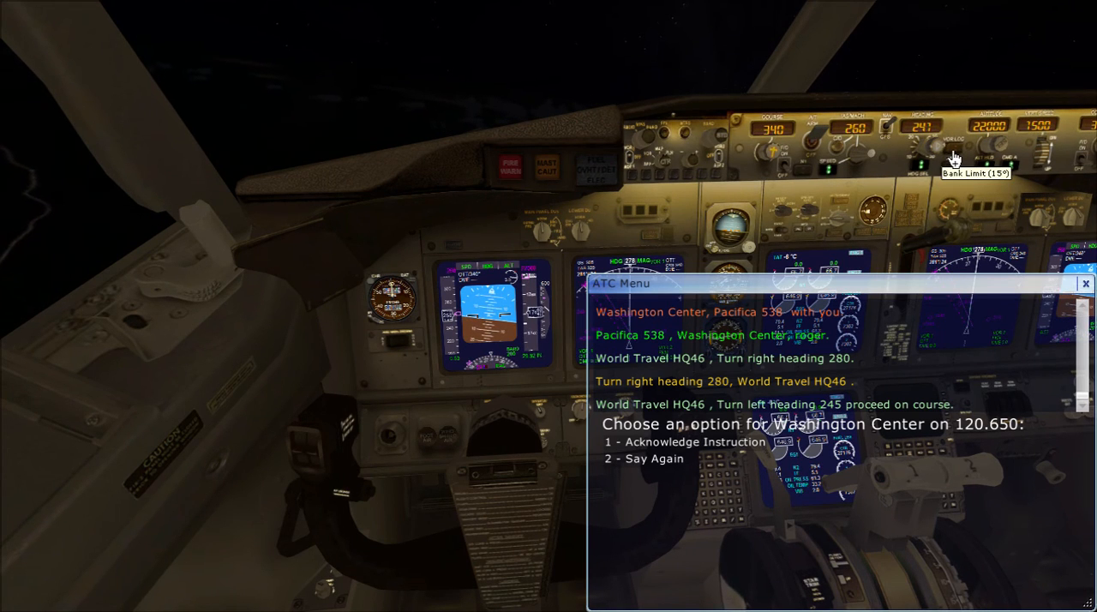
- Acknowledge the 'turn left heading 245, proceed on course' instruction in the ATC menu
left_click(953, 155)
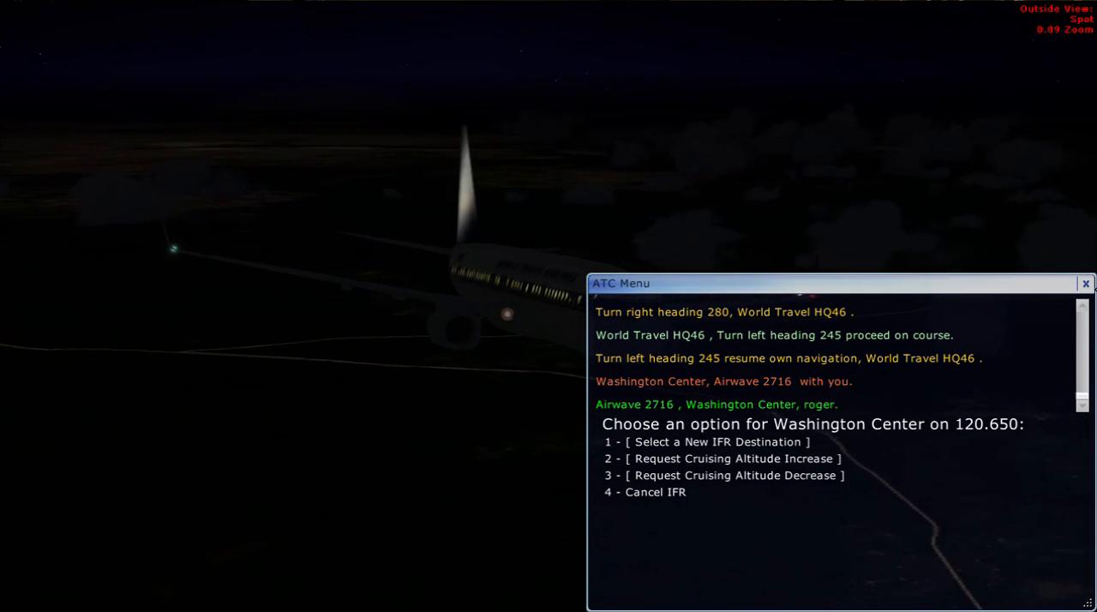
- Close the ATC Menu window, leaving the exterior night view of the 737
left_click(1085, 283)
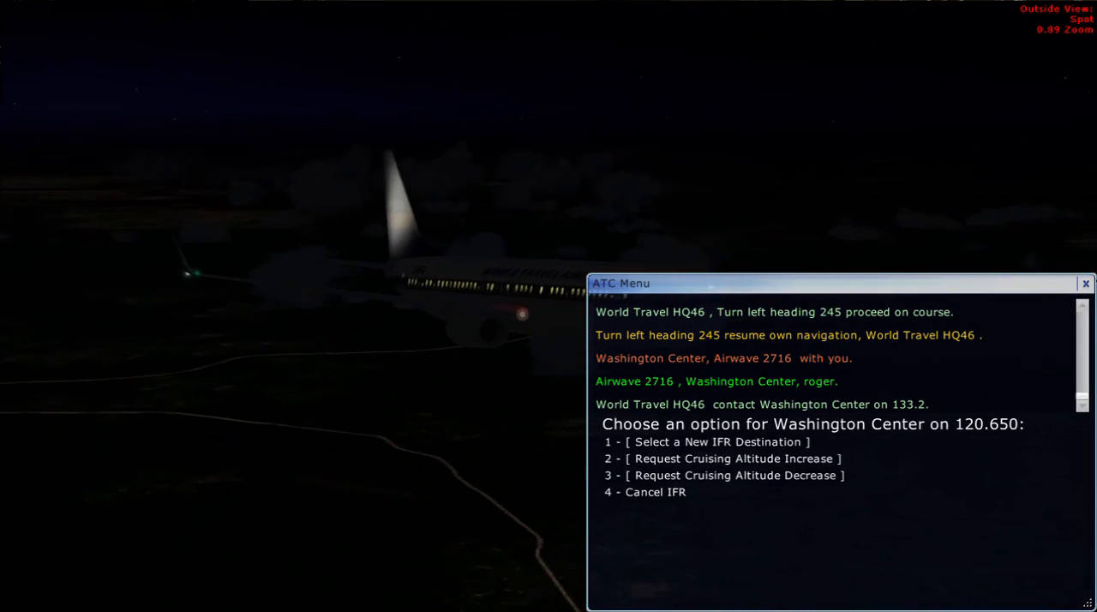
left_click(1084, 283)
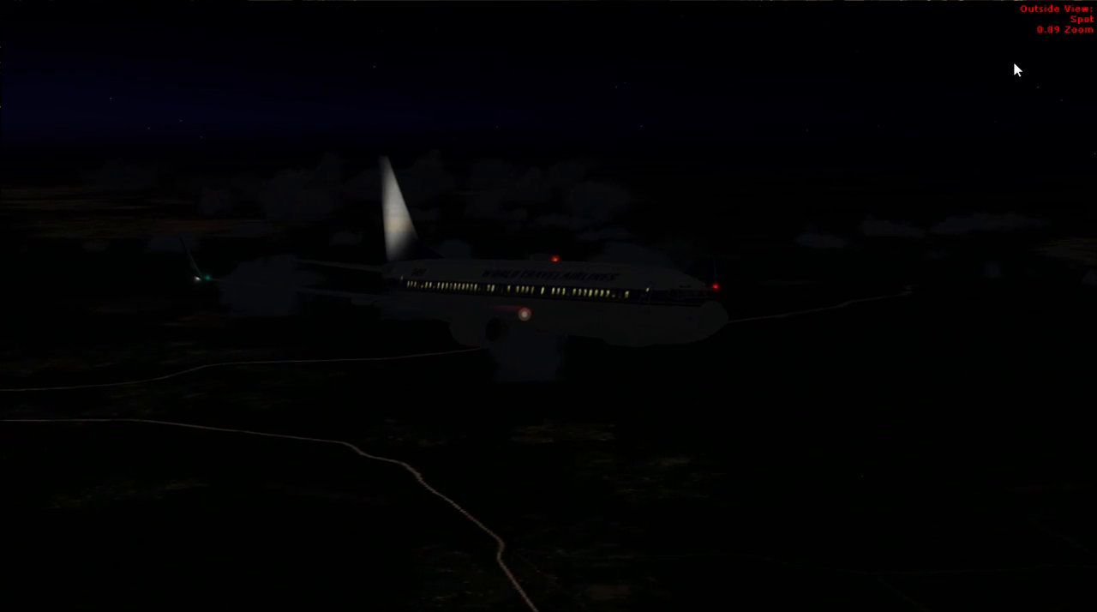